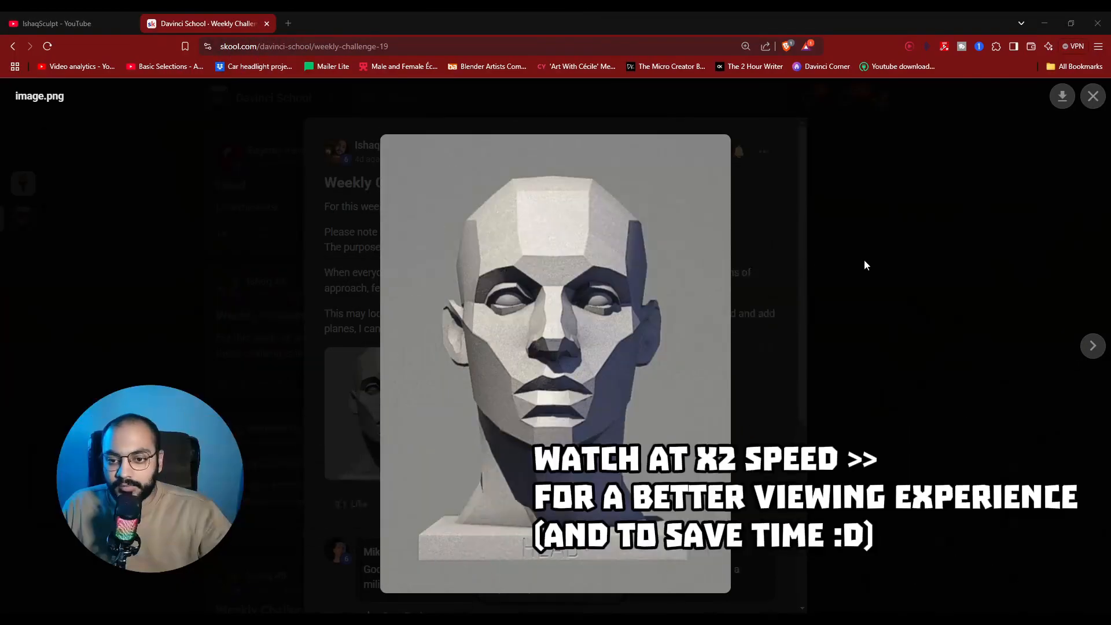
Close the enlarged Asaro head image and scroll through the Weekly Challenge posts.
{"action": "left_click", "coordinate": [1093, 96]}
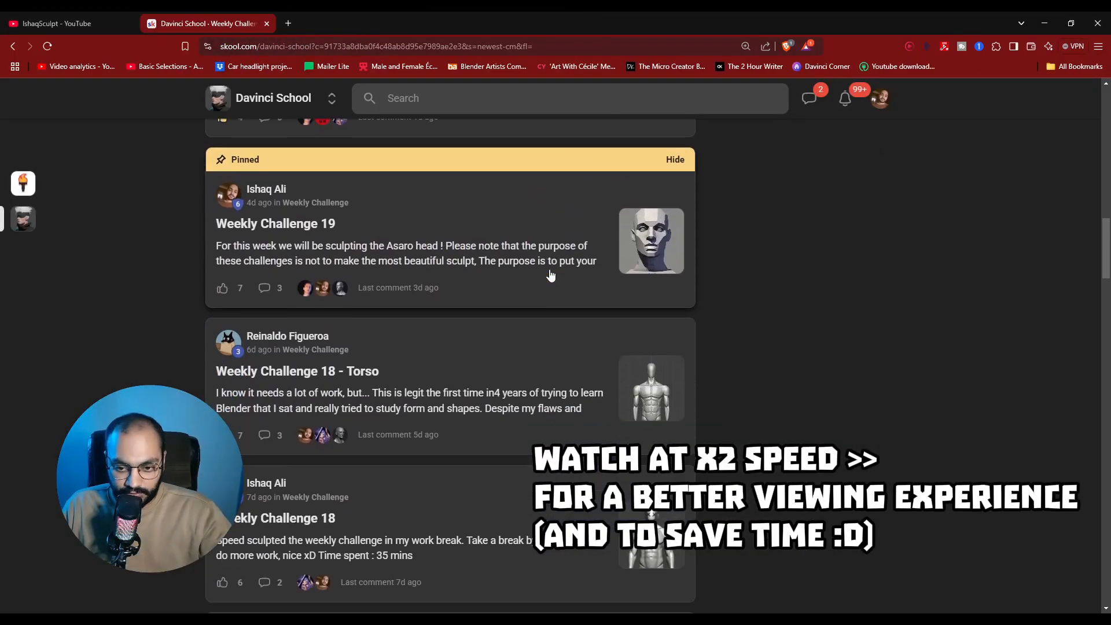
{"action": "scroll", "scroll_direction": "up", "scroll_amount": 3}
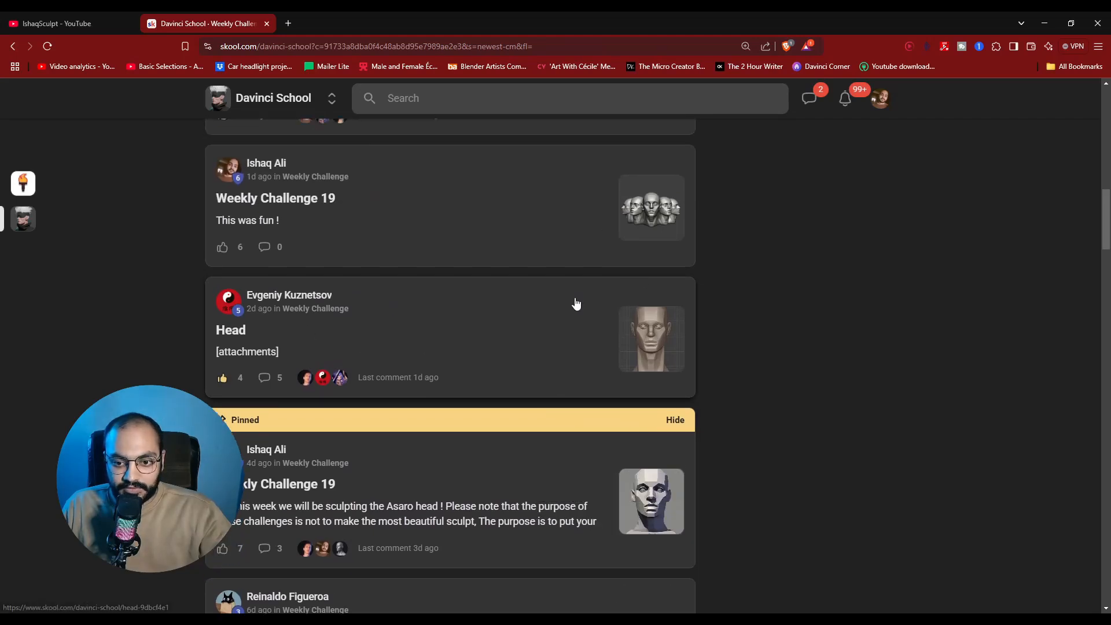
{"action": "scroll", "scroll_direction": "up", "scroll_amount": 3}
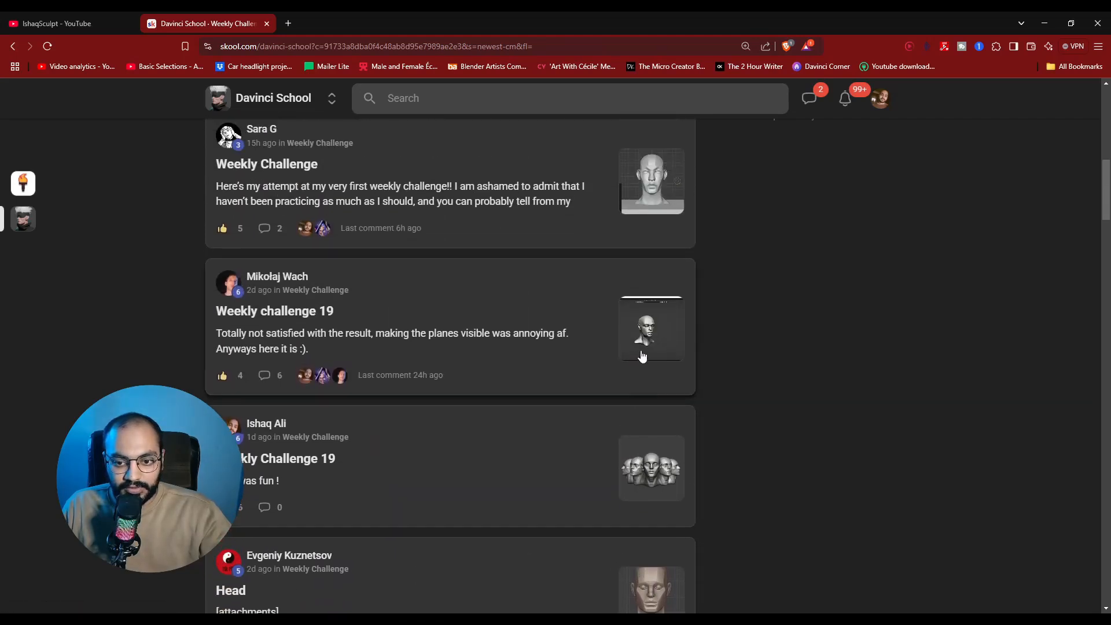
{"action": "scroll", "scroll_direction": "up", "scroll_amount": 3}
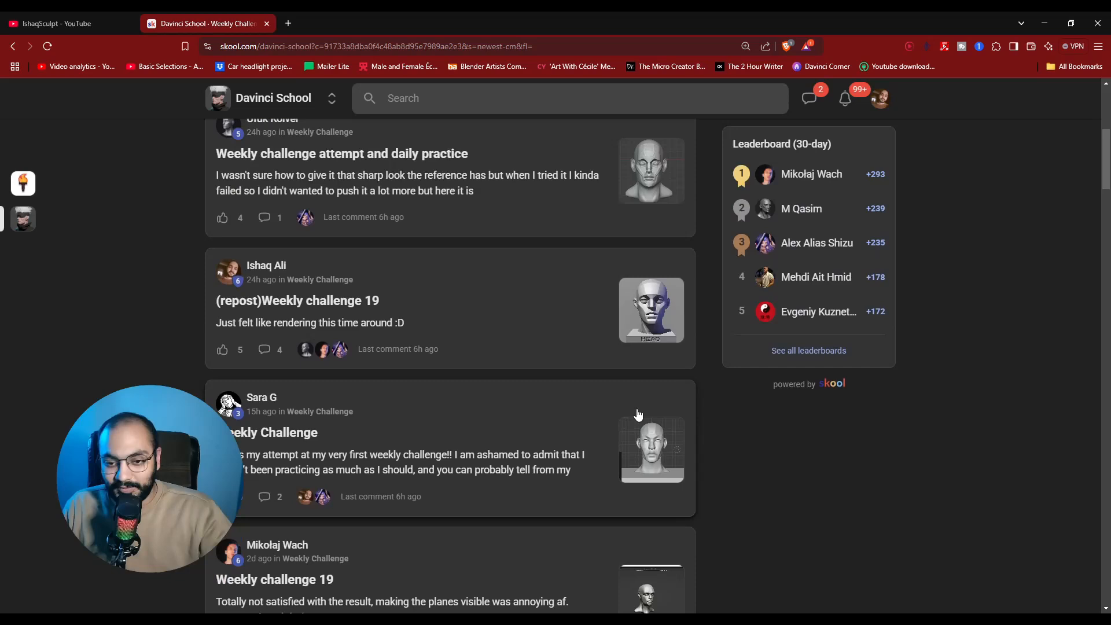
{"action": "scroll", "scroll_direction": "up", "scroll_amount": 3}
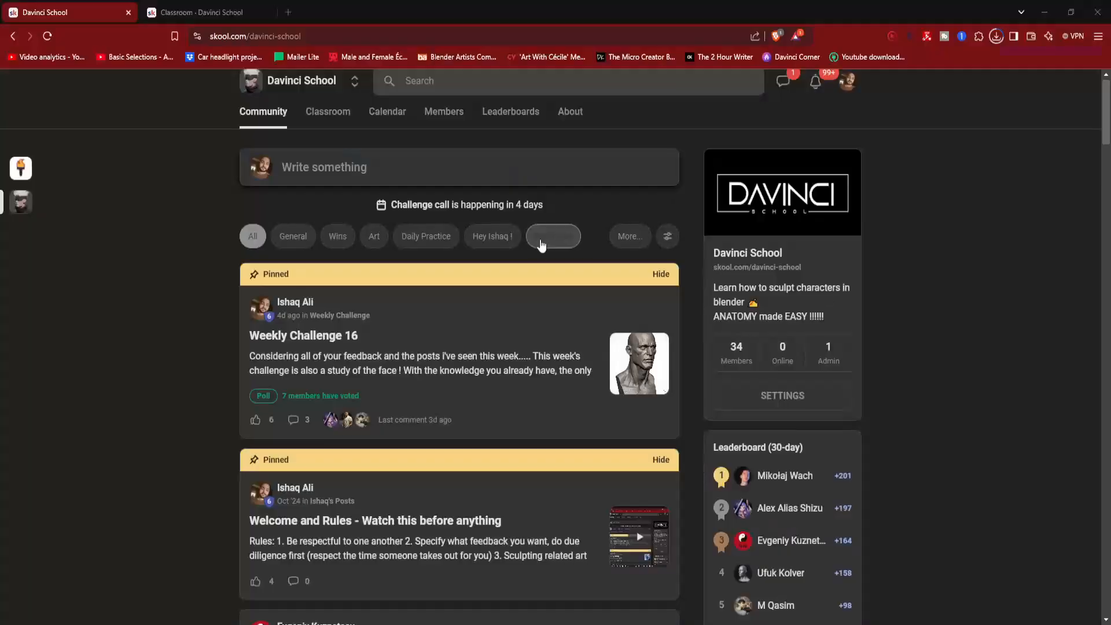
Filter the Skool community feed to a single post category using a category chip.
{"action": "left_click", "coordinate": [328, 112]}
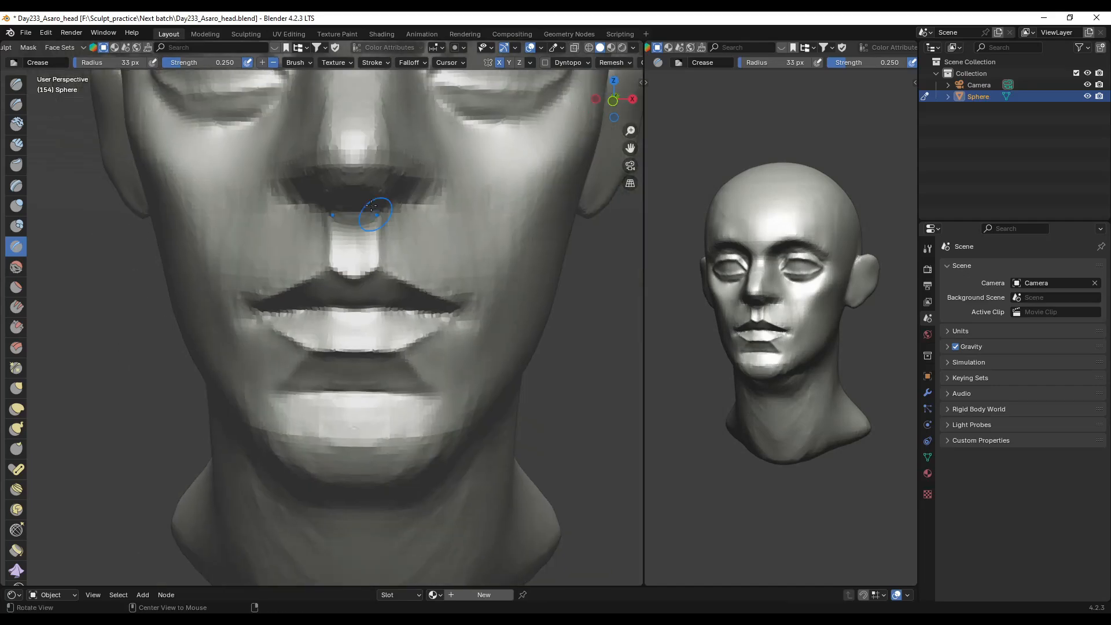
Stroke the Crease brush around the nostrils, upper lip and mouth line.
{"action": "left_click_drag", "start_coordinate": [373, 212], "coordinate": [447, 227]}
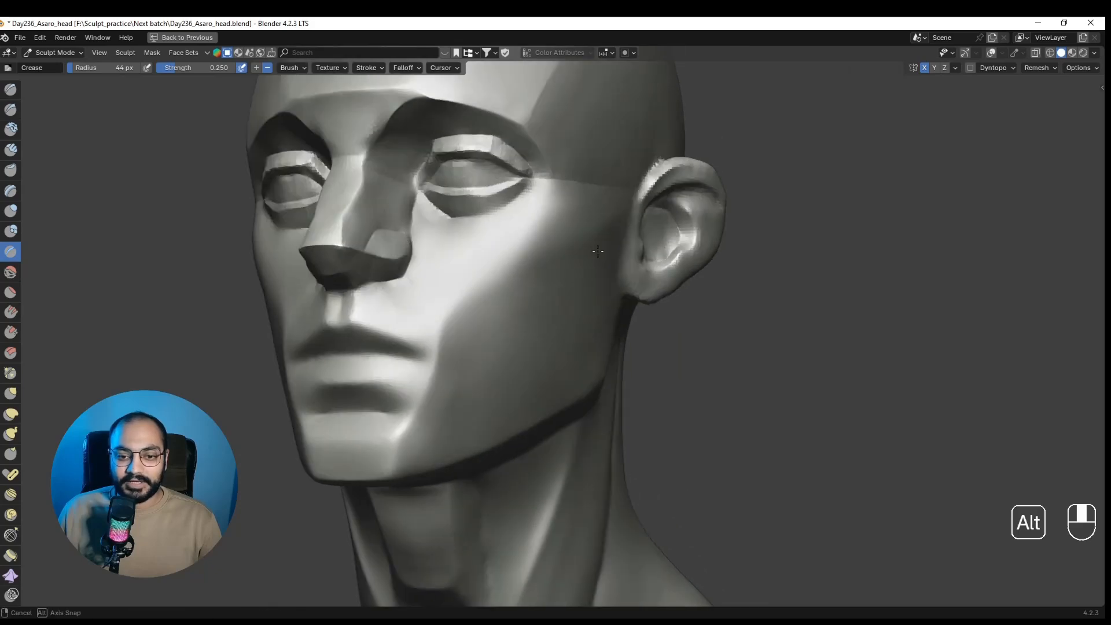
Shrink the Crease brush and sharpen the cheek-to-jaw edge near the mouth corner.
{"action": "key", "text": "f"}
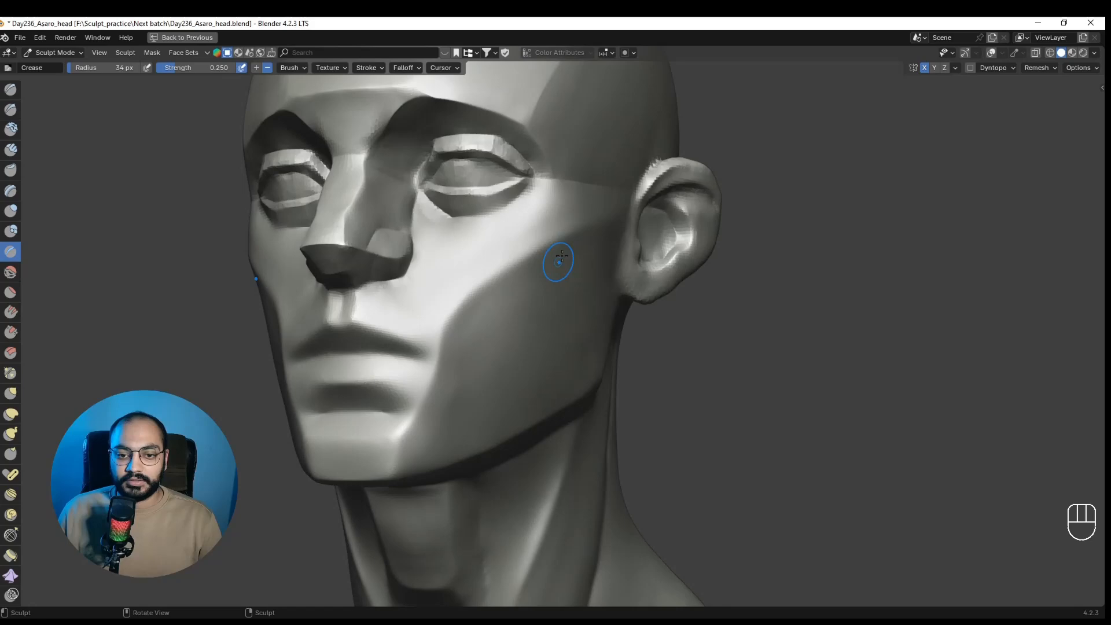
{"action": "key", "text": "ctrl+z"}
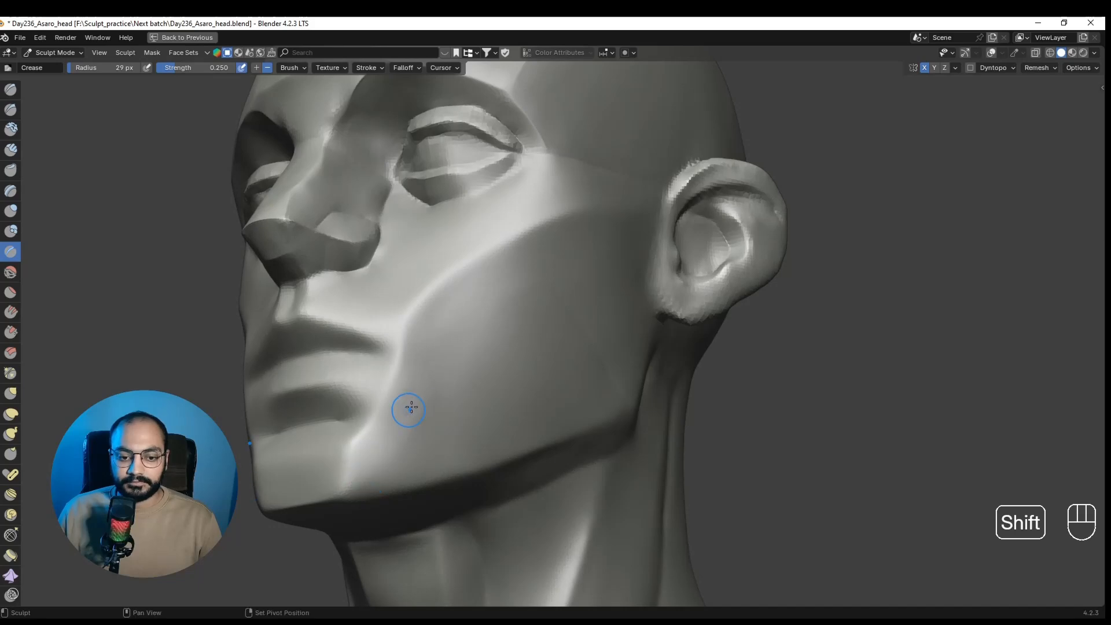
{"action": "key", "text": "f"}
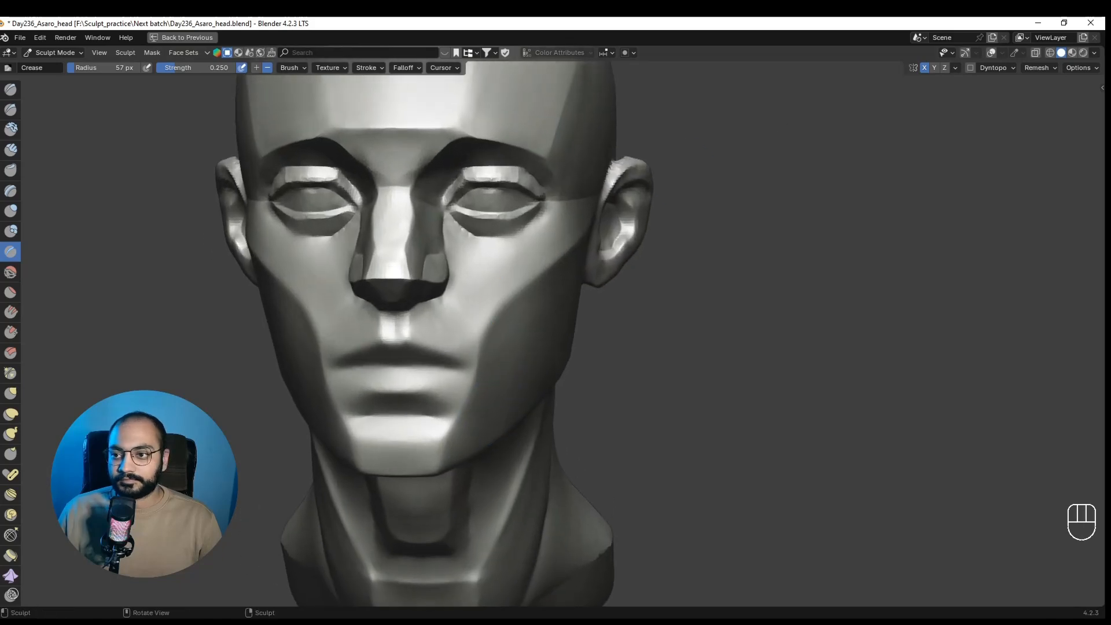
Pinch the cheek, mouth and chin plane edges with a smaller brush, undoing bad strokes.
{"action": "left_click", "coordinate": [1095, 53]}
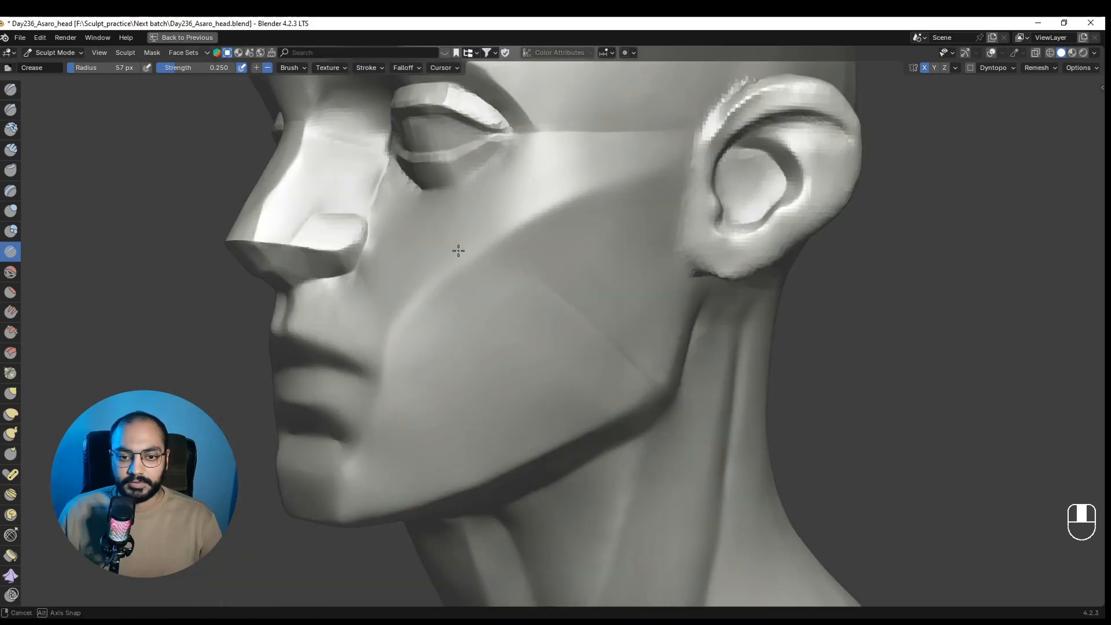
{"action": "key", "text": "f"}
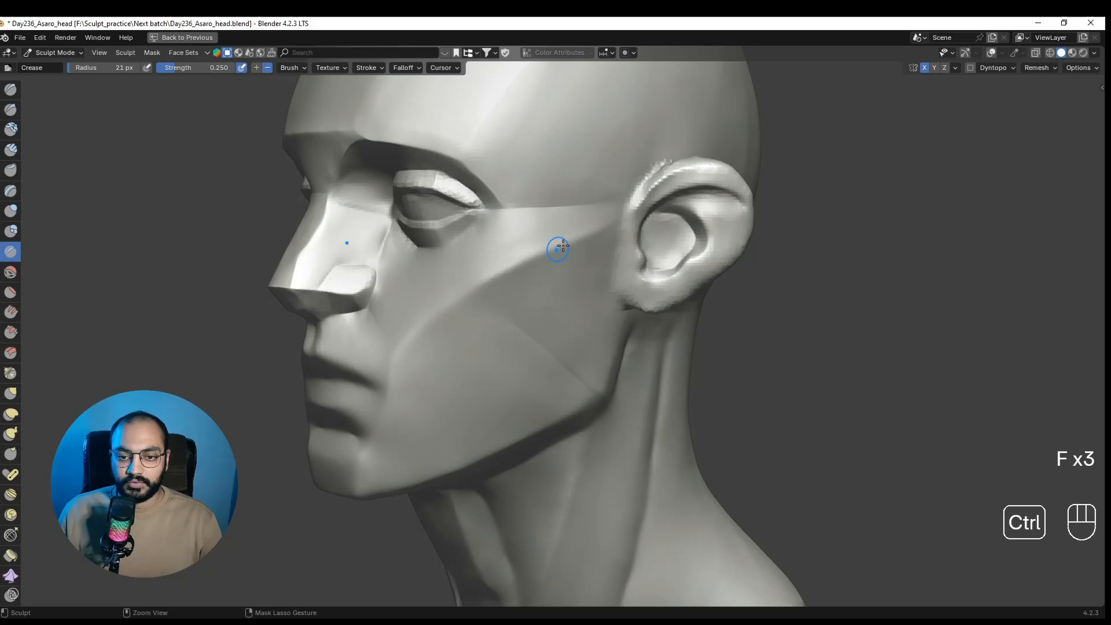
{"action": "key", "text": "ctrl+z"}
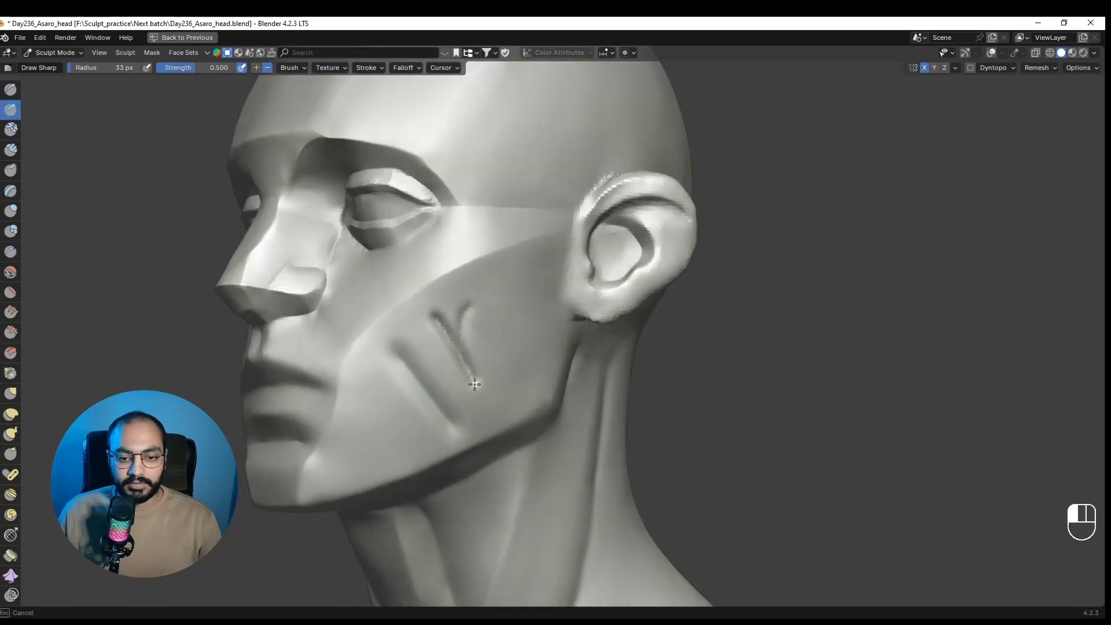
{"action": "key", "text": "ctrl+z"}
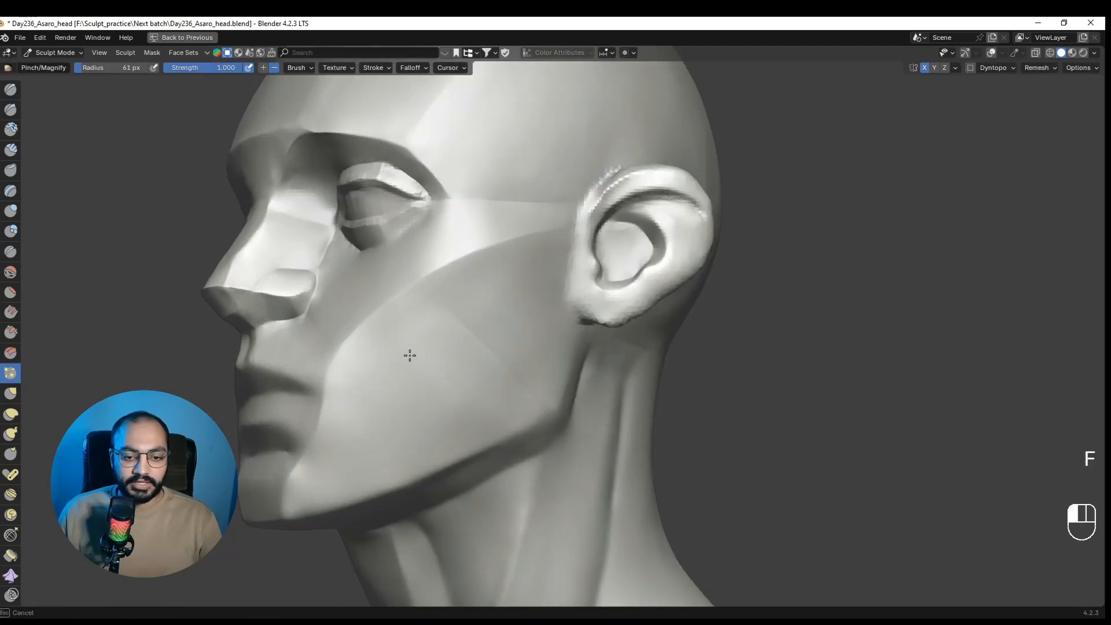
{"action": "key", "text": "ctrl+z"}
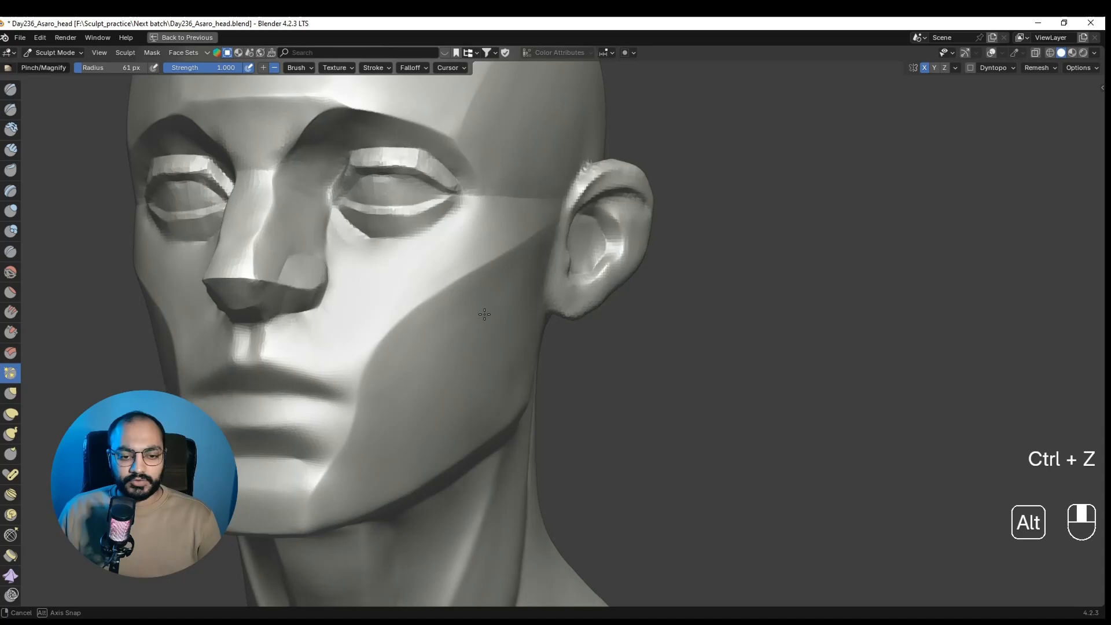
{"action": "key", "text": "f"}
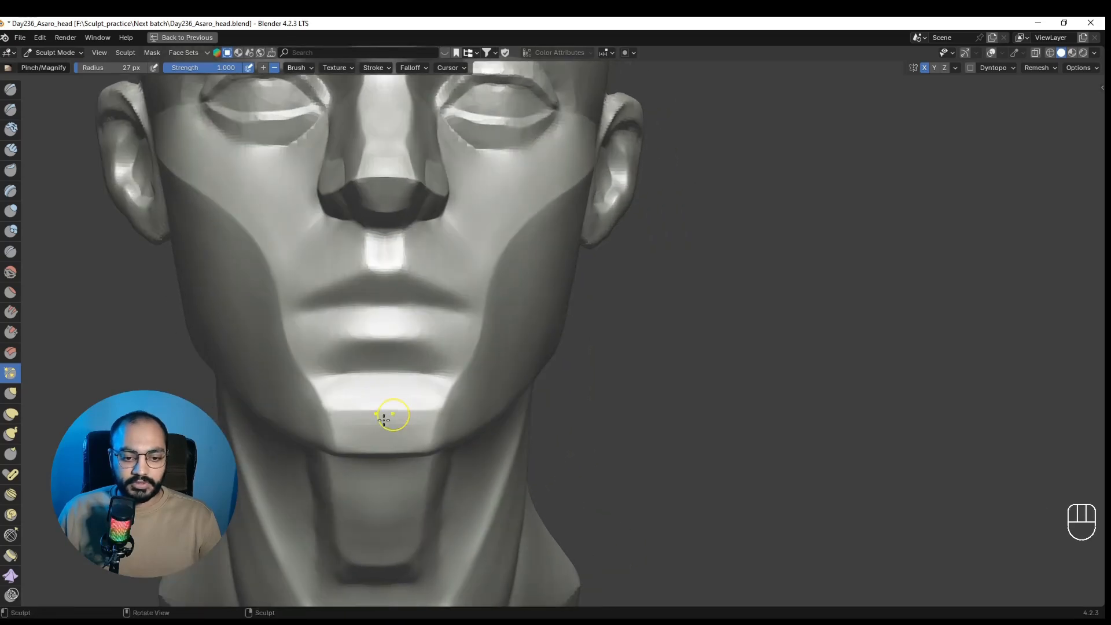
{"action": "mouse_move", "coordinate": [347, 348]}
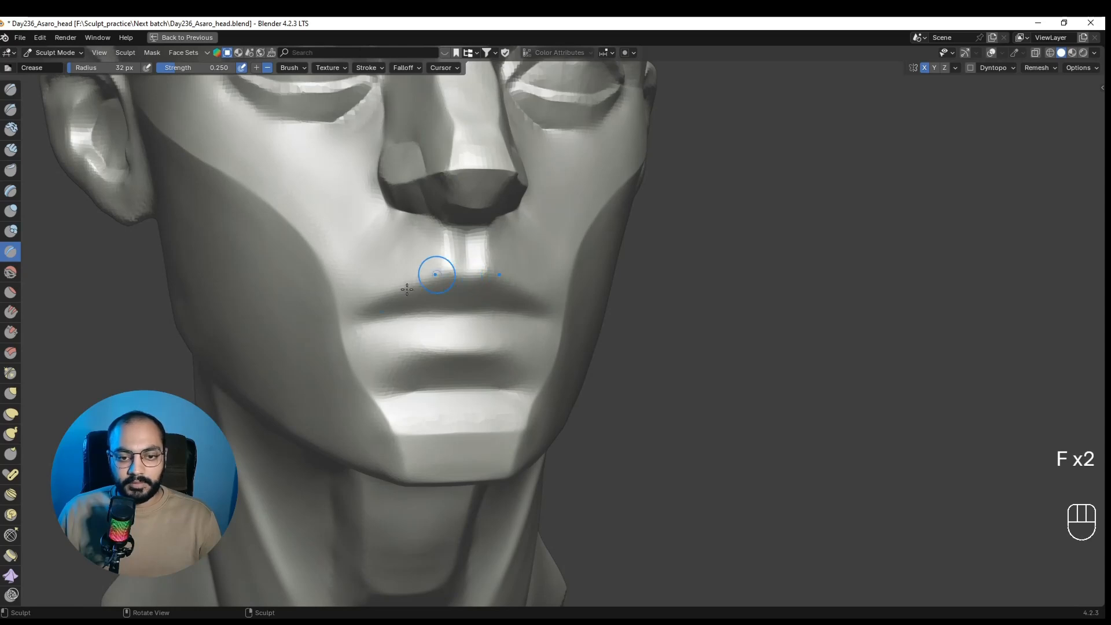
Crease the upper lip and nasolabial folds at strength 0.25, undoing mistaken strokes.
{"action": "key", "text": "ctrl"}
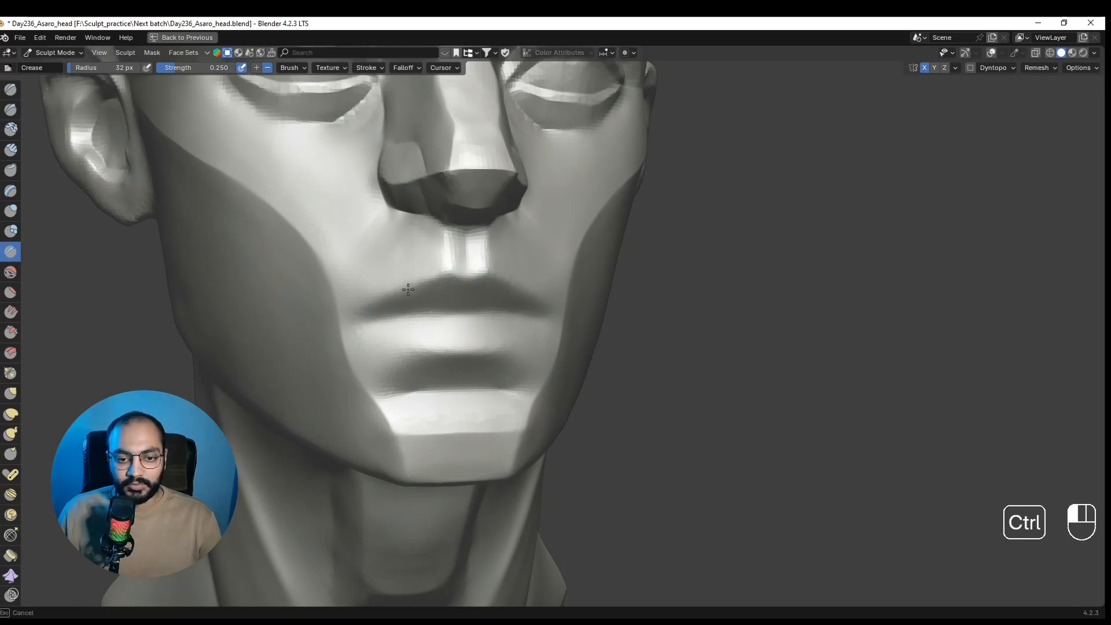
{"action": "key", "text": "ctrl+z"}
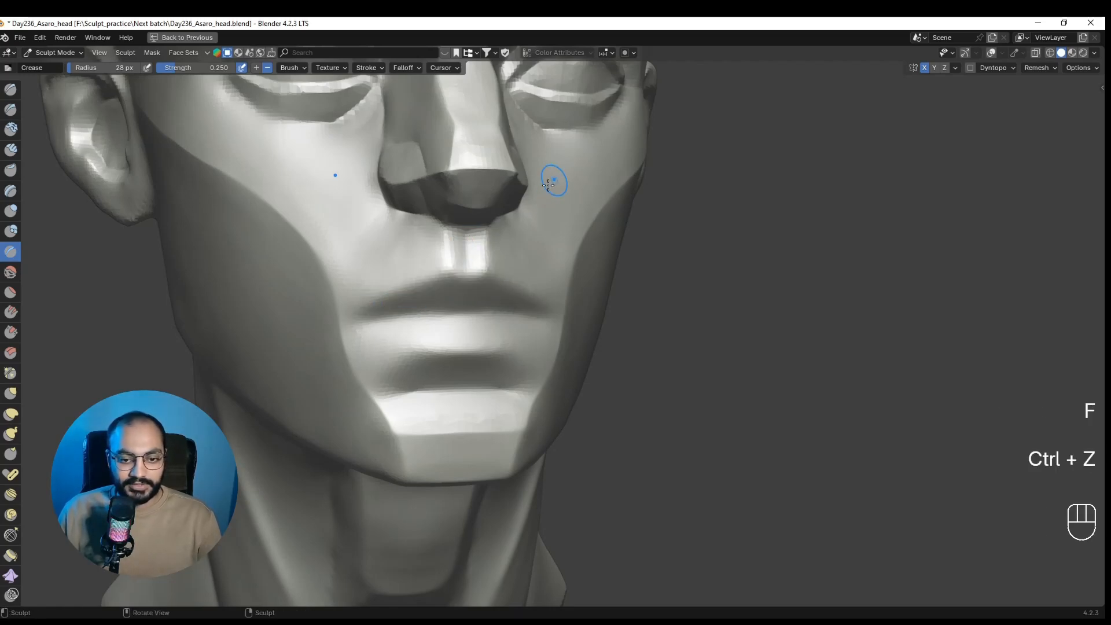
{"action": "key", "text": "ctrl+z"}
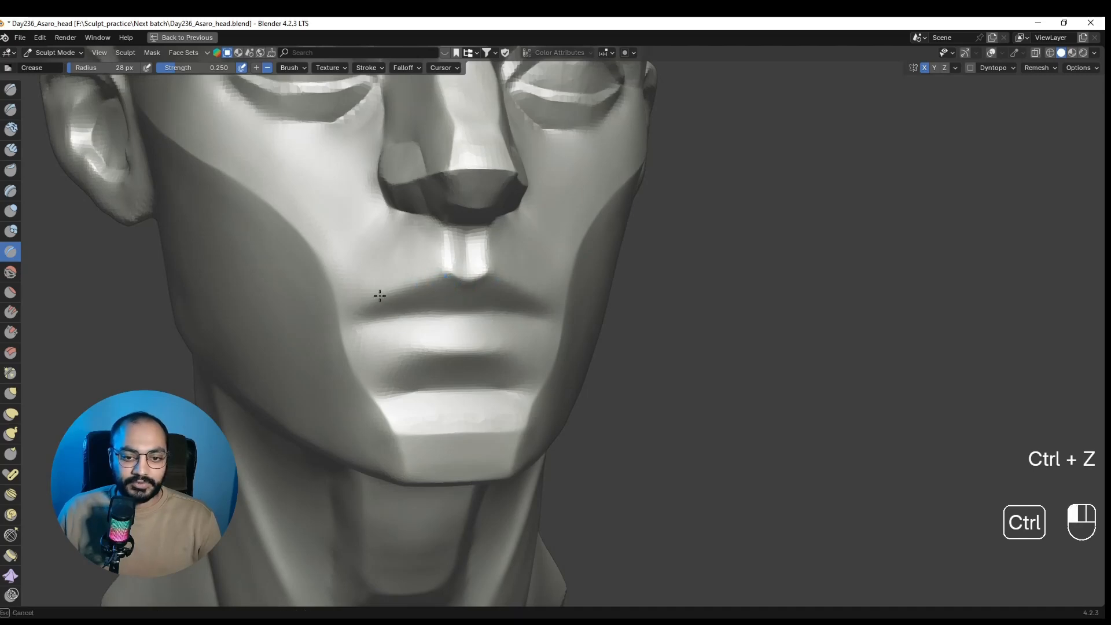
{"action": "mouse_move", "coordinate": [379, 313]}
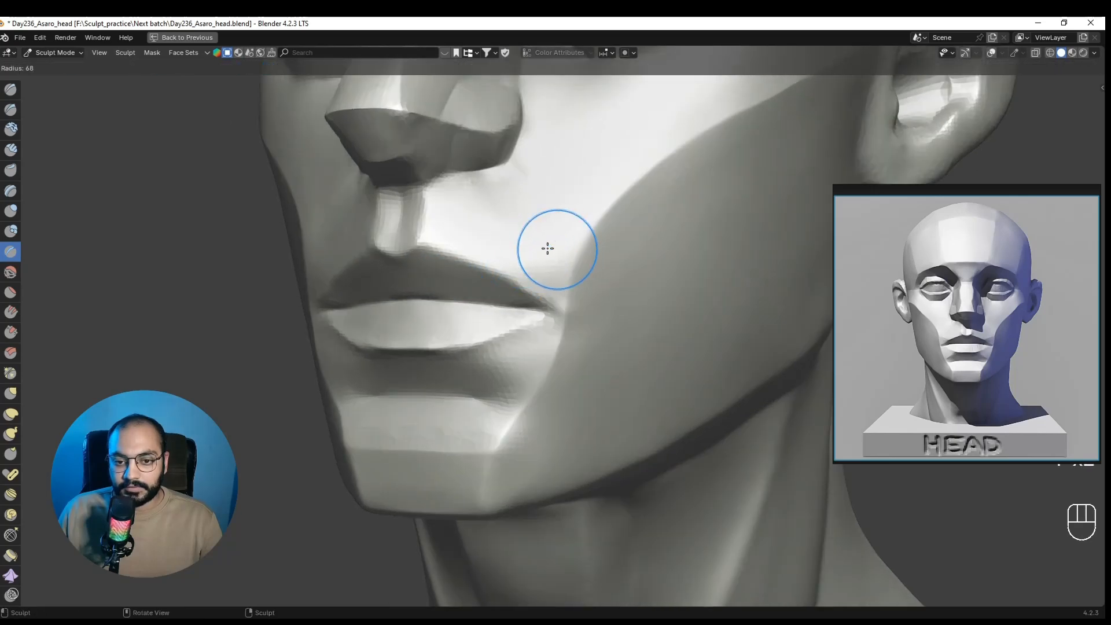
Resize the brush to define the upper and lower lip planes against the reference.
{"action": "key", "text": "shift"}
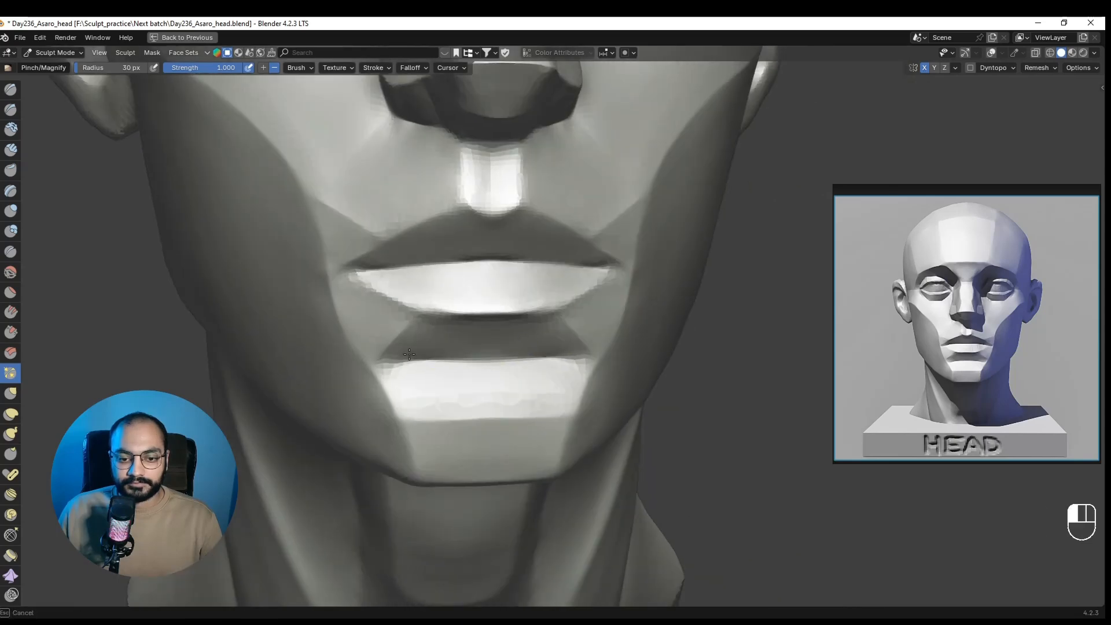
Select Draw Sharp, then the Crease brush, with a radius of about 32 px.
{"action": "key", "text": "shift"}
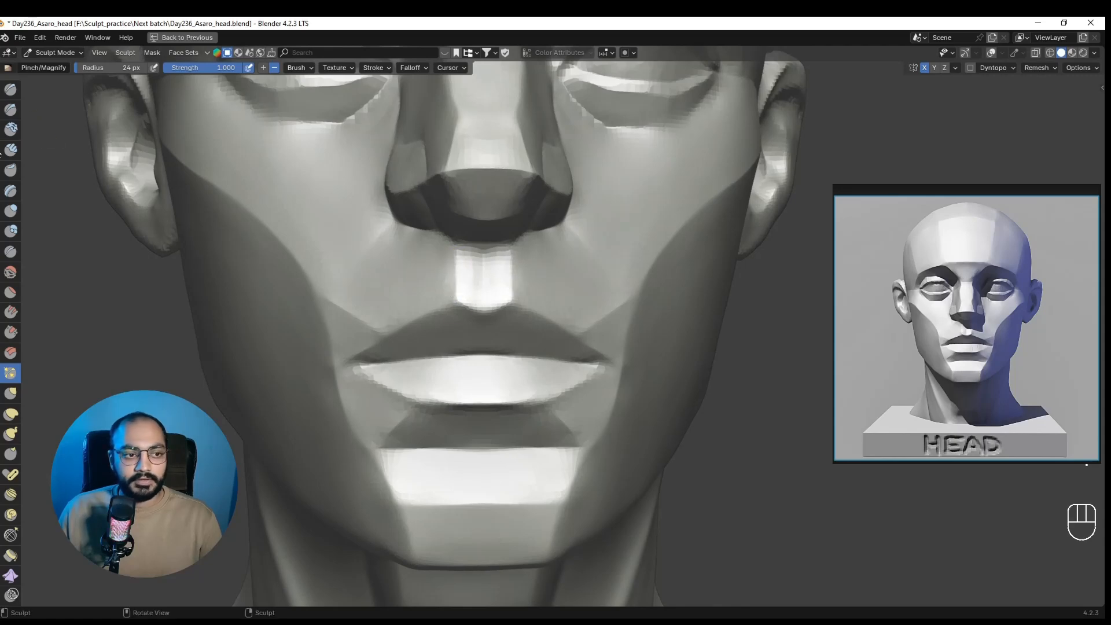
{"action": "left_click", "coordinate": [10, 110]}
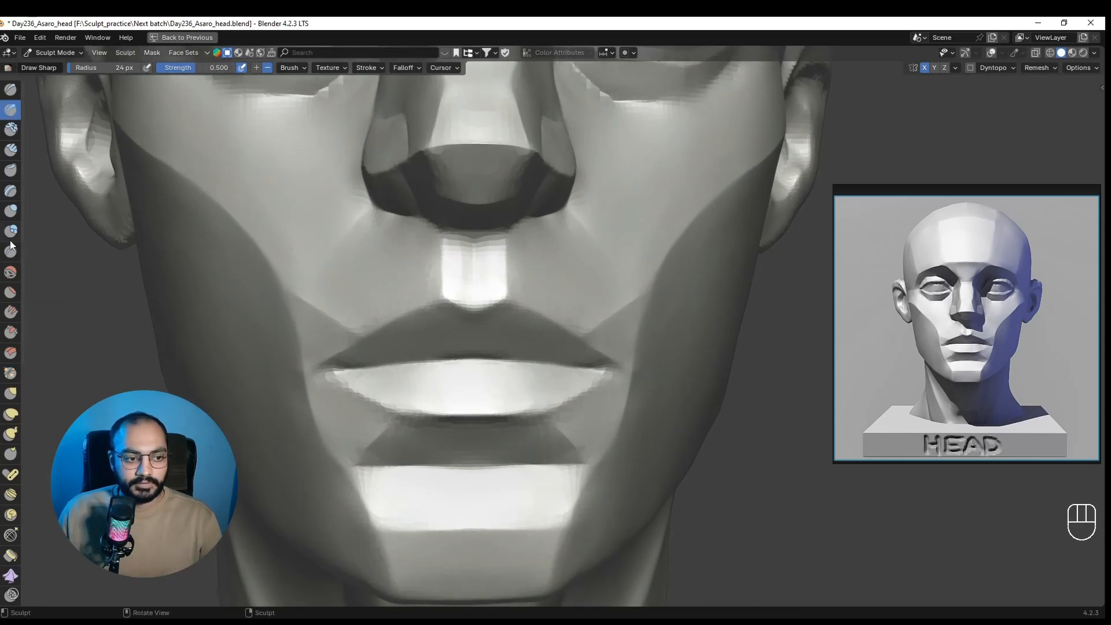
{"action": "left_click", "coordinate": [12, 251]}
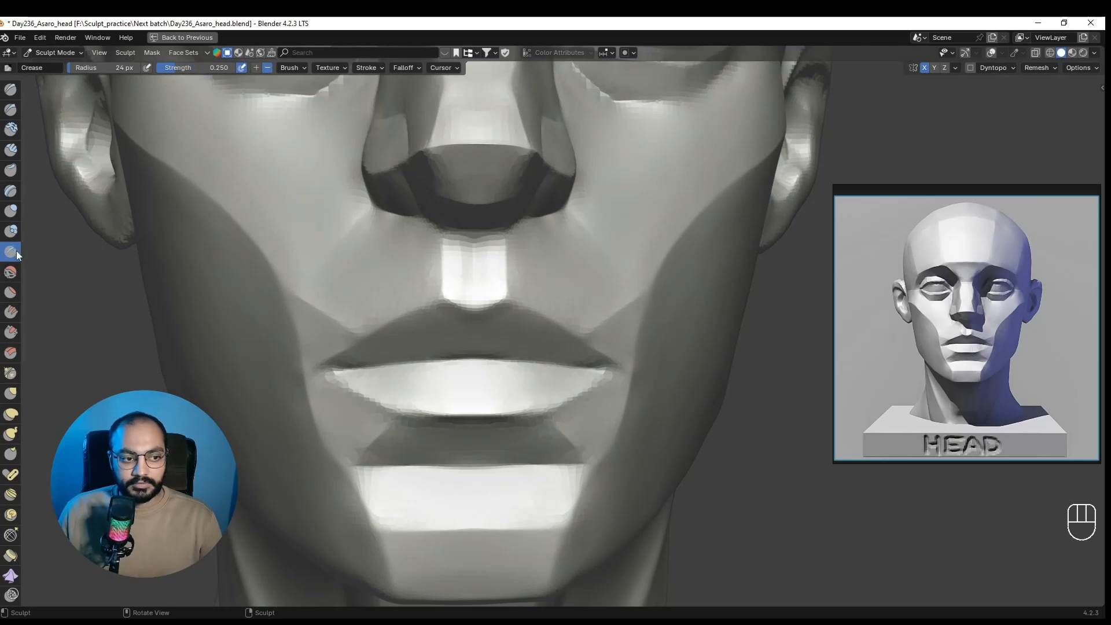
{"action": "key", "text": "alt"}
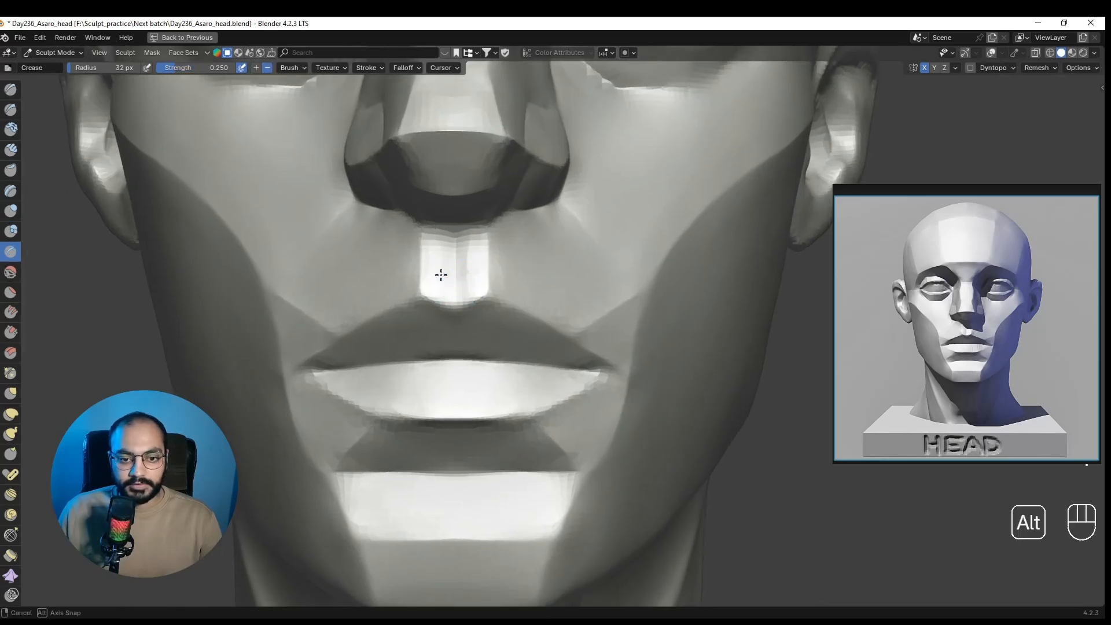